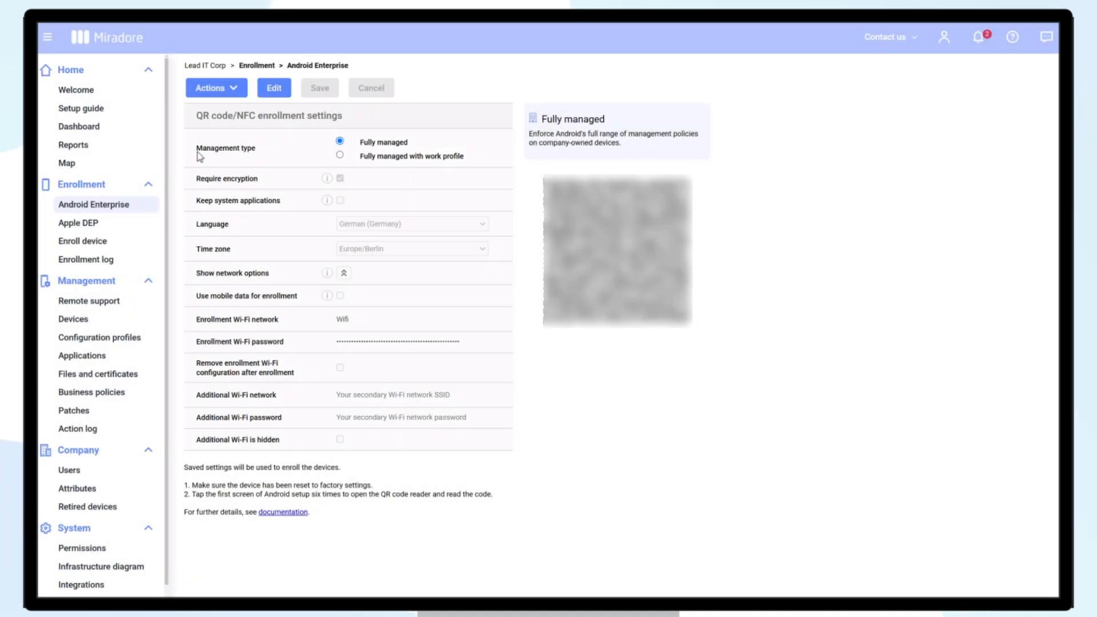
Step: Show the enrollment configuration download options from the Actions dropdown
left_click(215, 87)
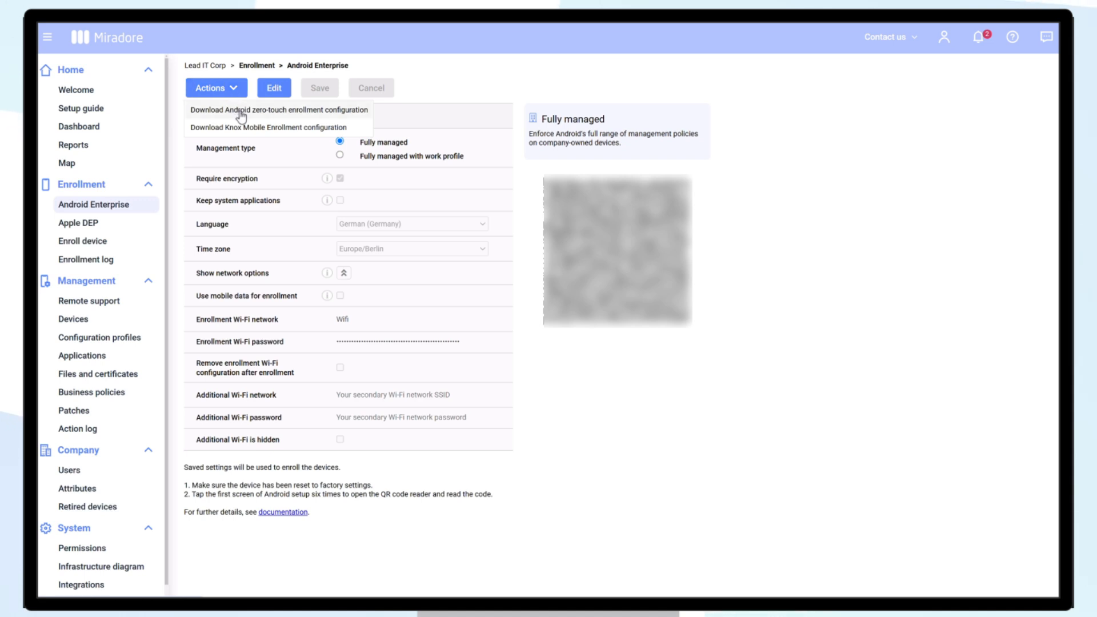
Step: Download the Android zero-touch enrollment configuration, then go to the zero-touch customer portal
left_click(278, 109)
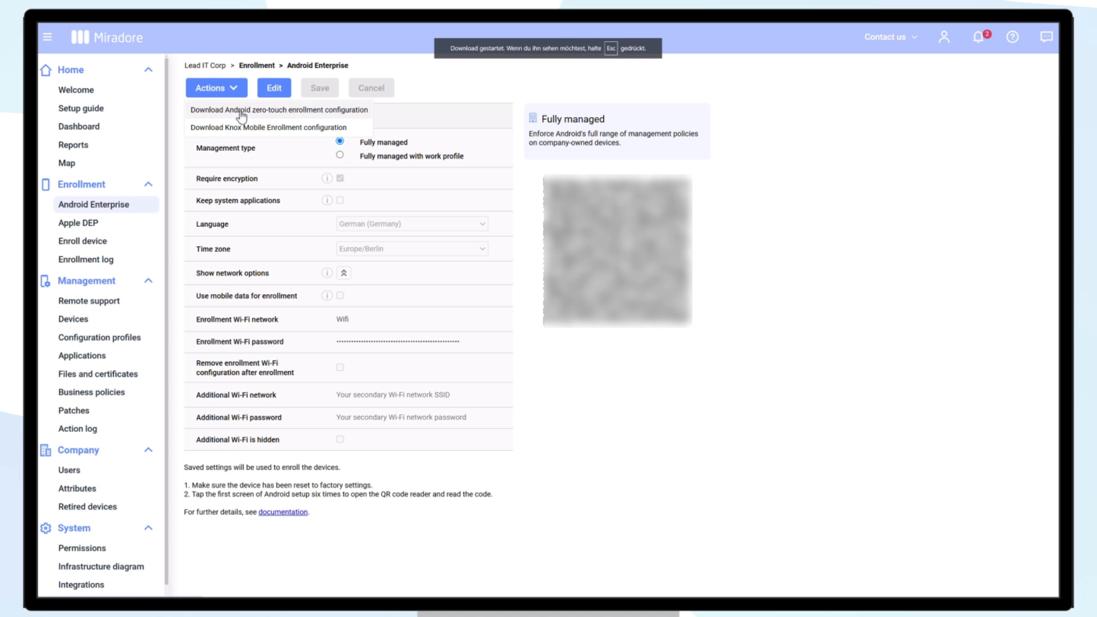
left_click(279, 110)
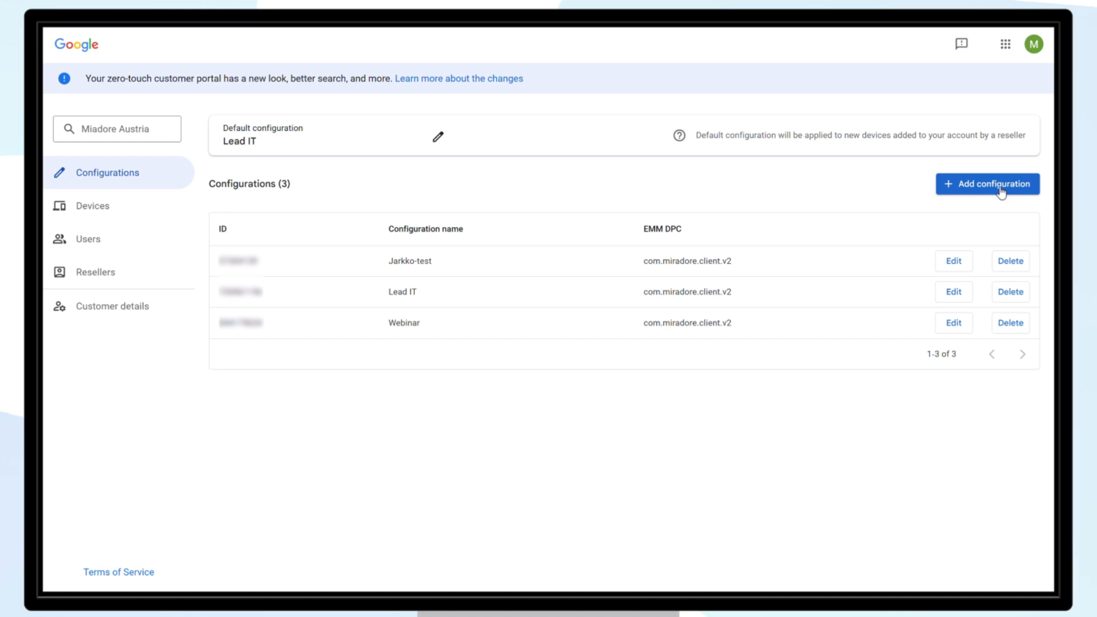
Step: Add a new zero-touch configuration and name it 'Lead IT Corp'
left_click(988, 184)
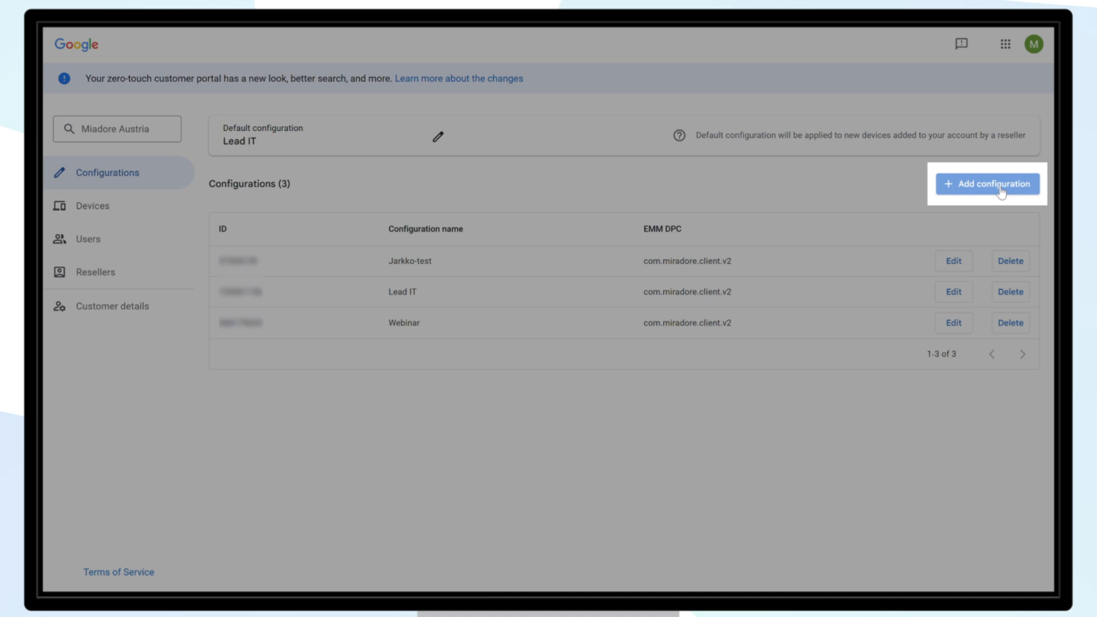
left_click(988, 183)
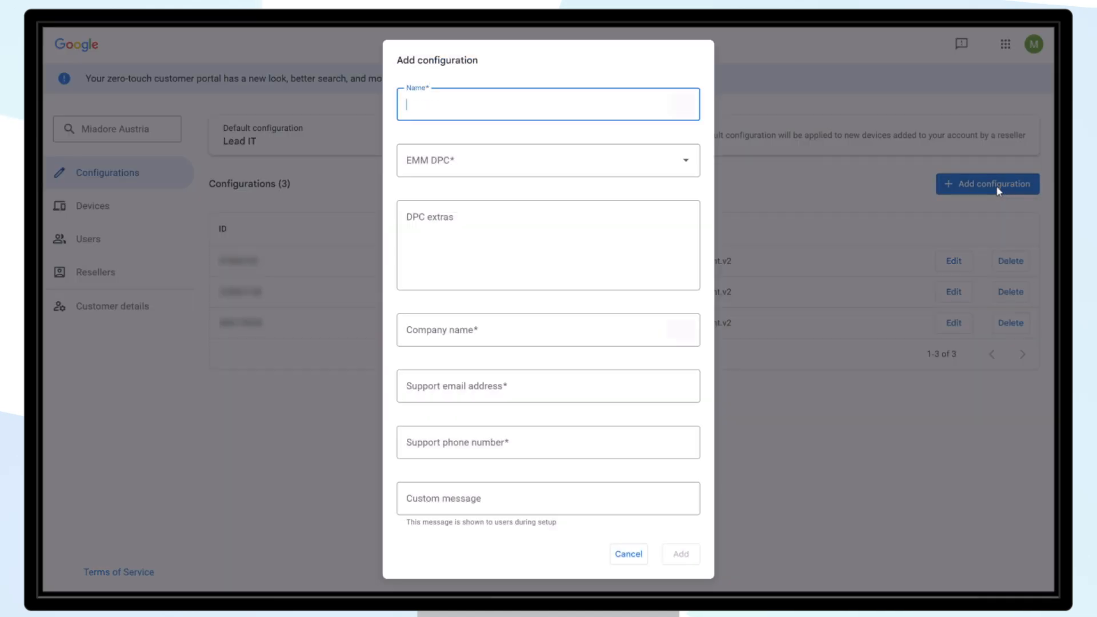
type("Lead IT Corp")
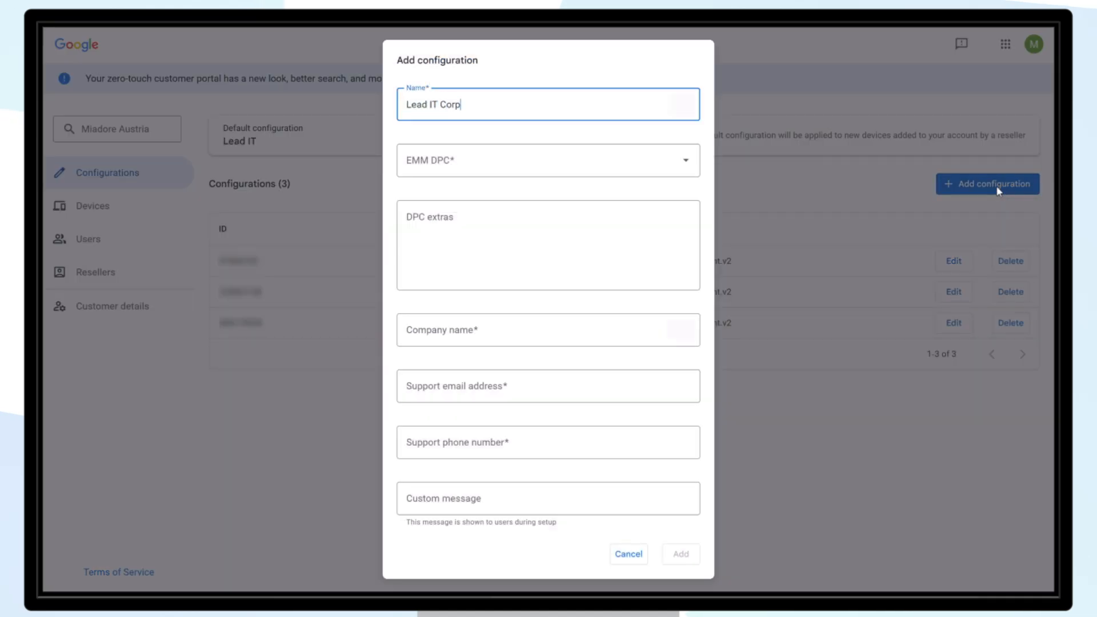
mouse_move(757, 182)
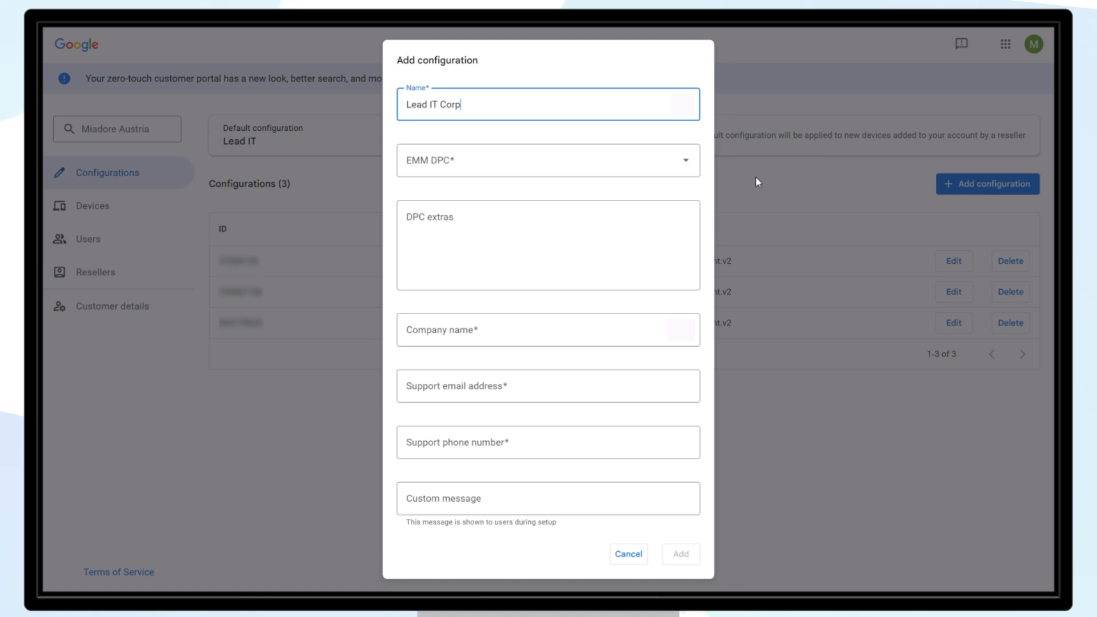
Step: Choose Miradore client as the EMM DPC and go to the DPC extras field
left_click(548, 160)
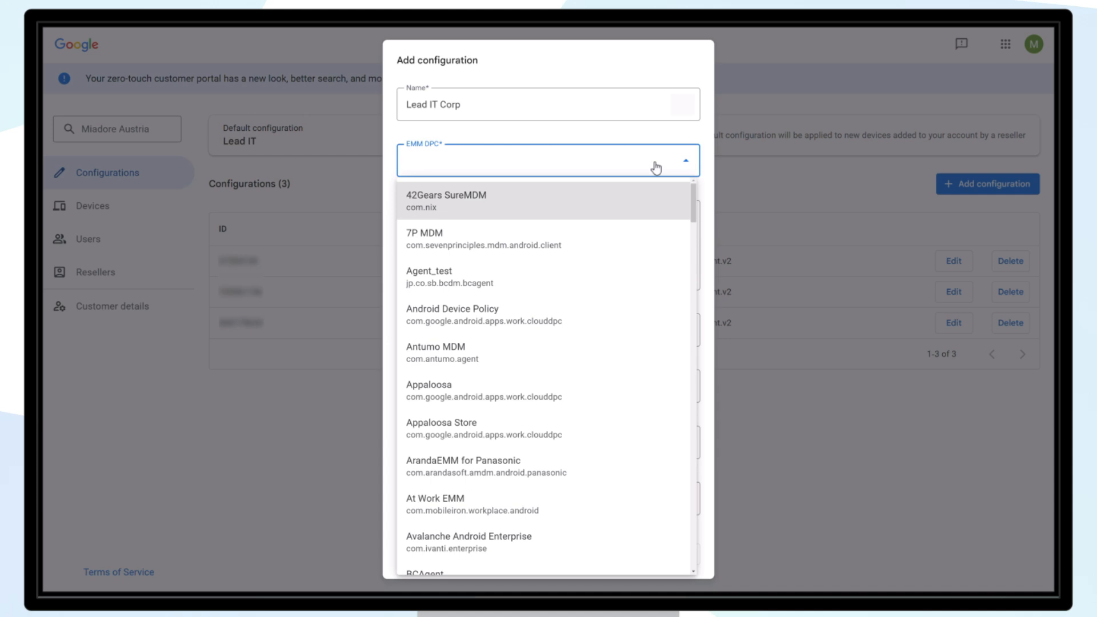
scroll("down", 3)
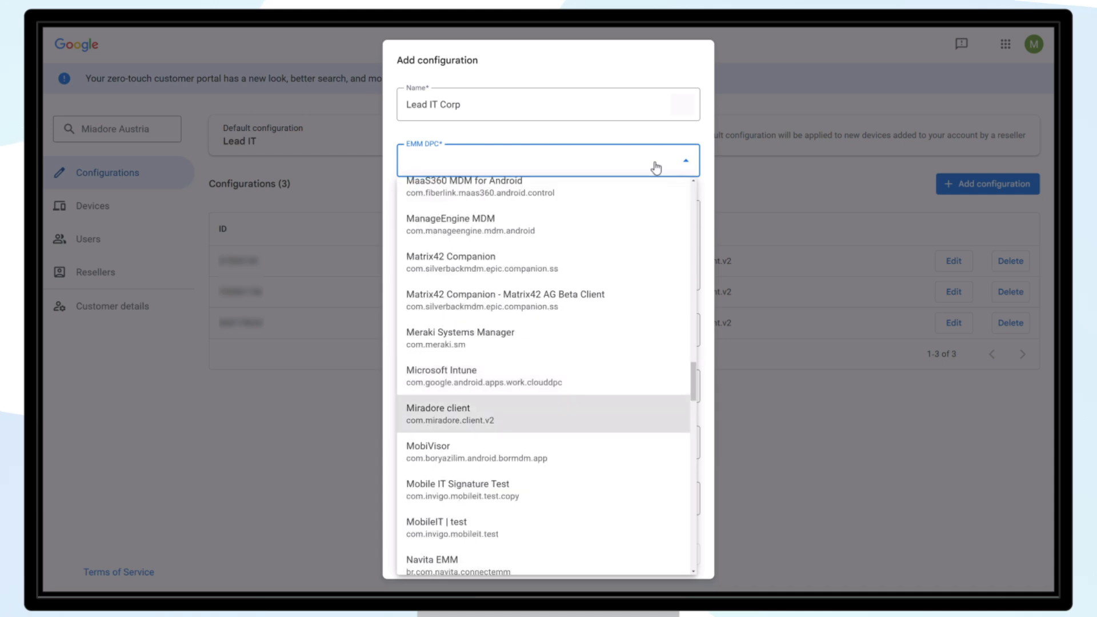
left_click(439, 414)
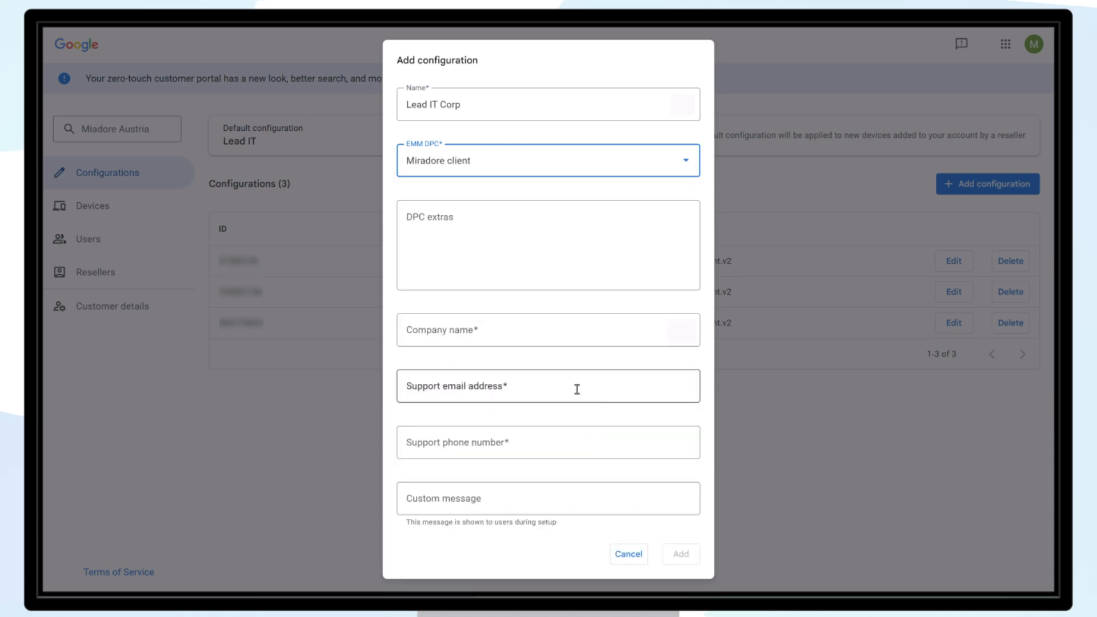
left_click(548, 245)
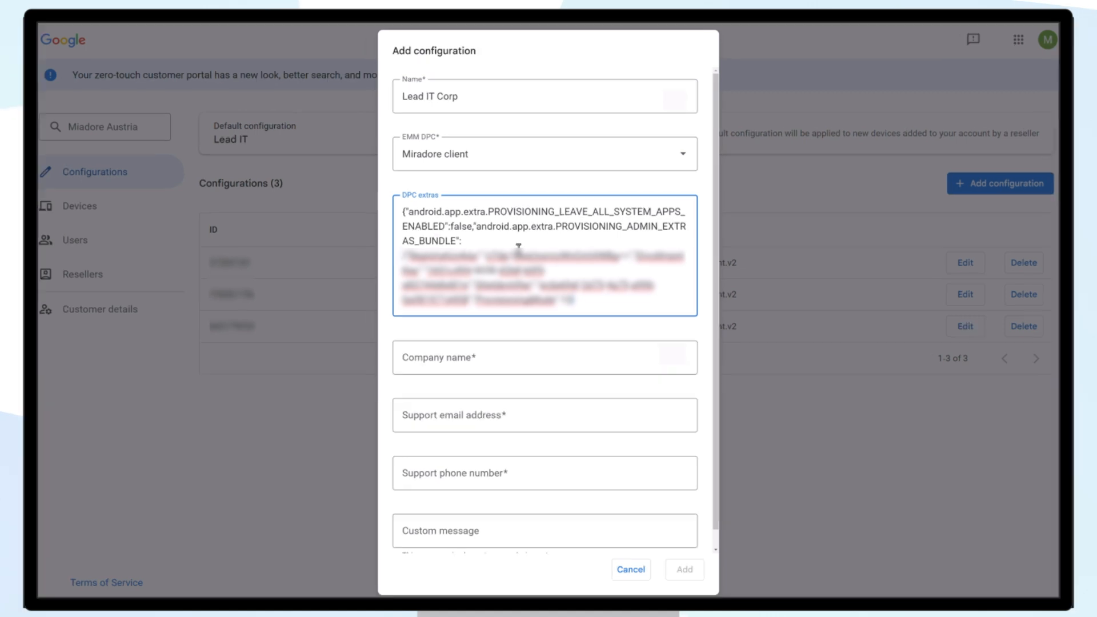
type("john.doe@l")
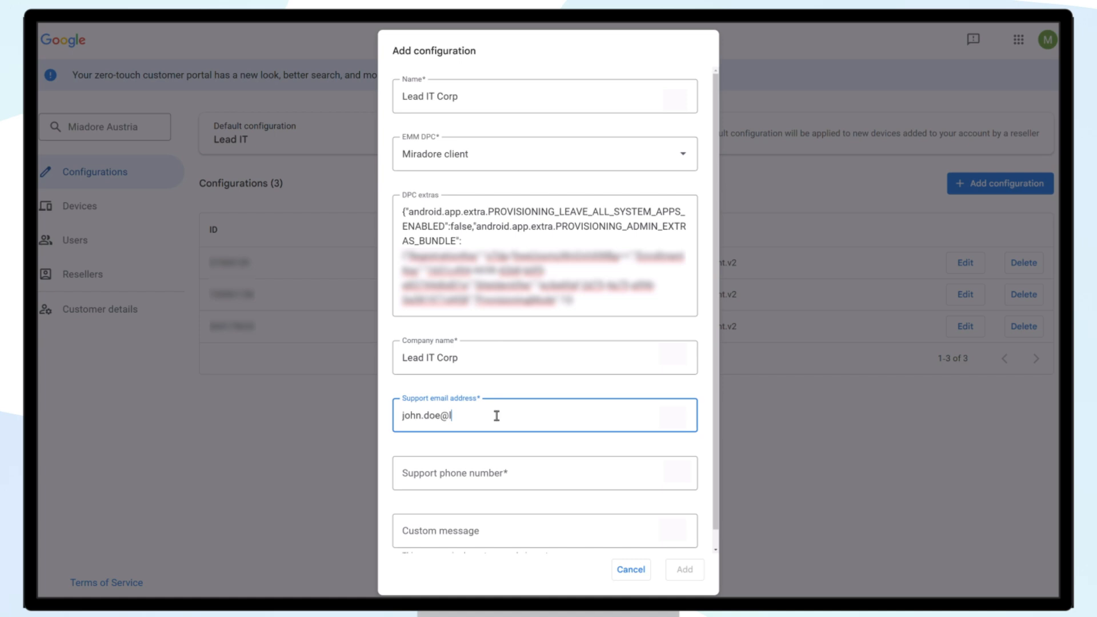
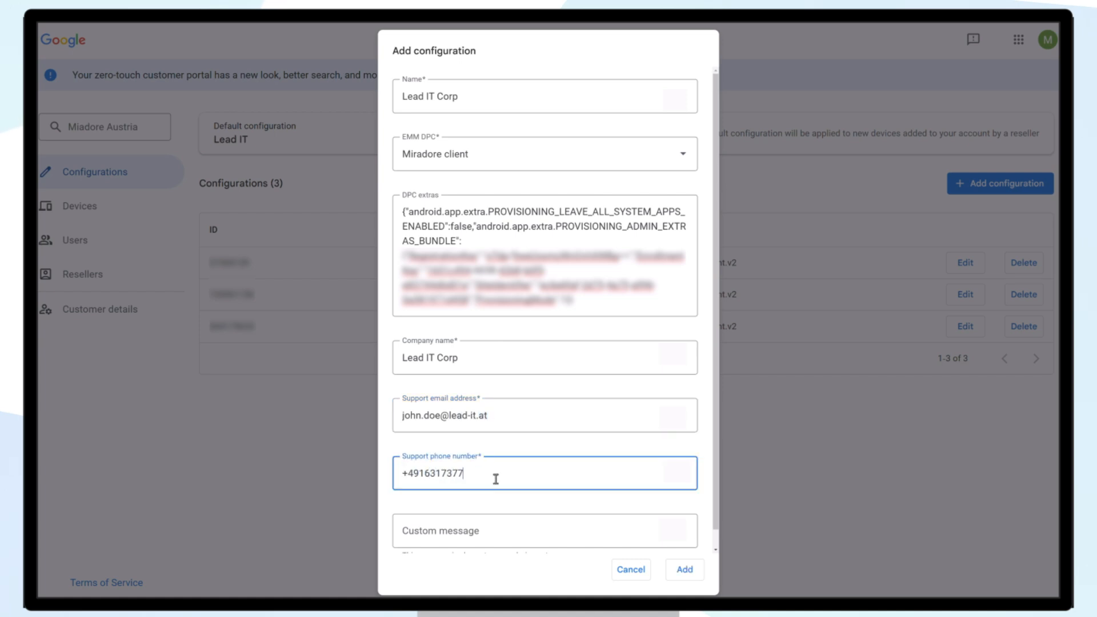
type("Welcome to Lead IT Corp!")
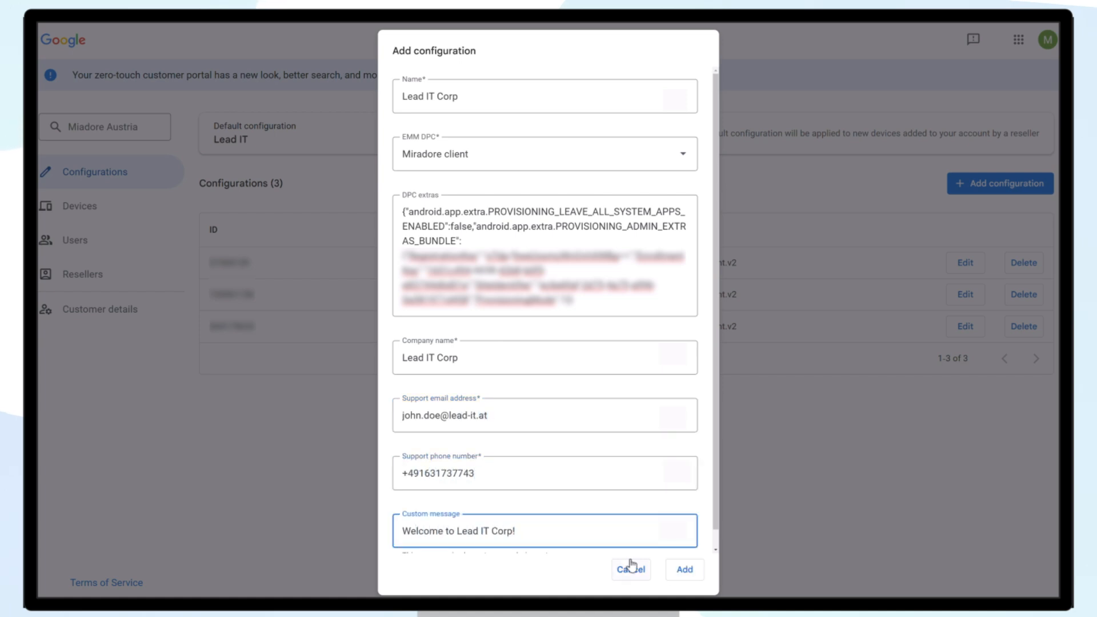
left_click(683, 570)
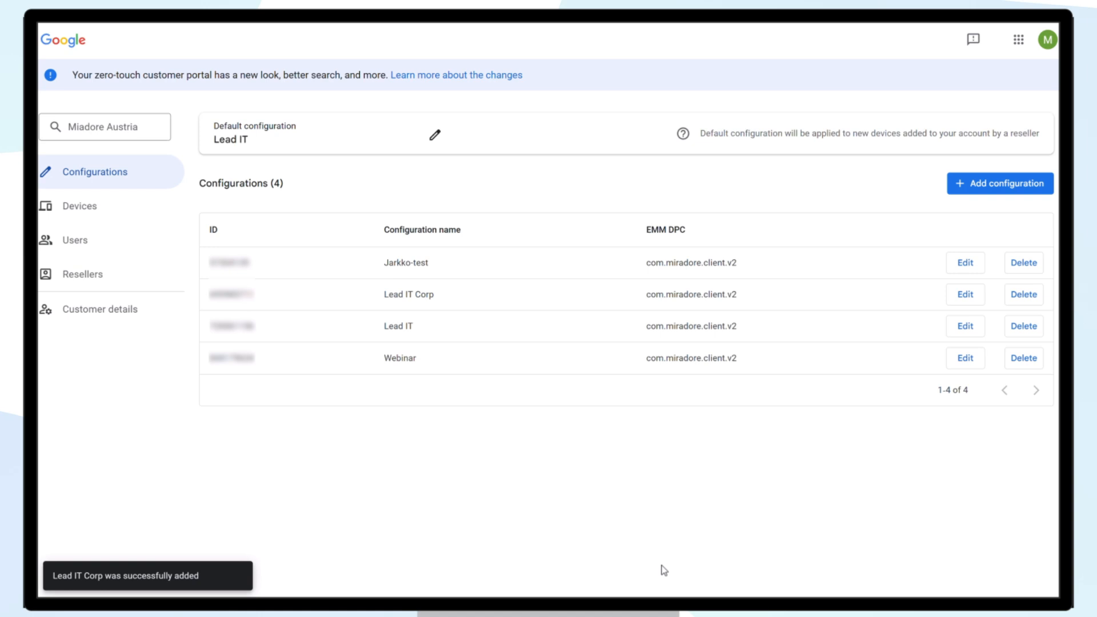
mouse_move(287, 311)
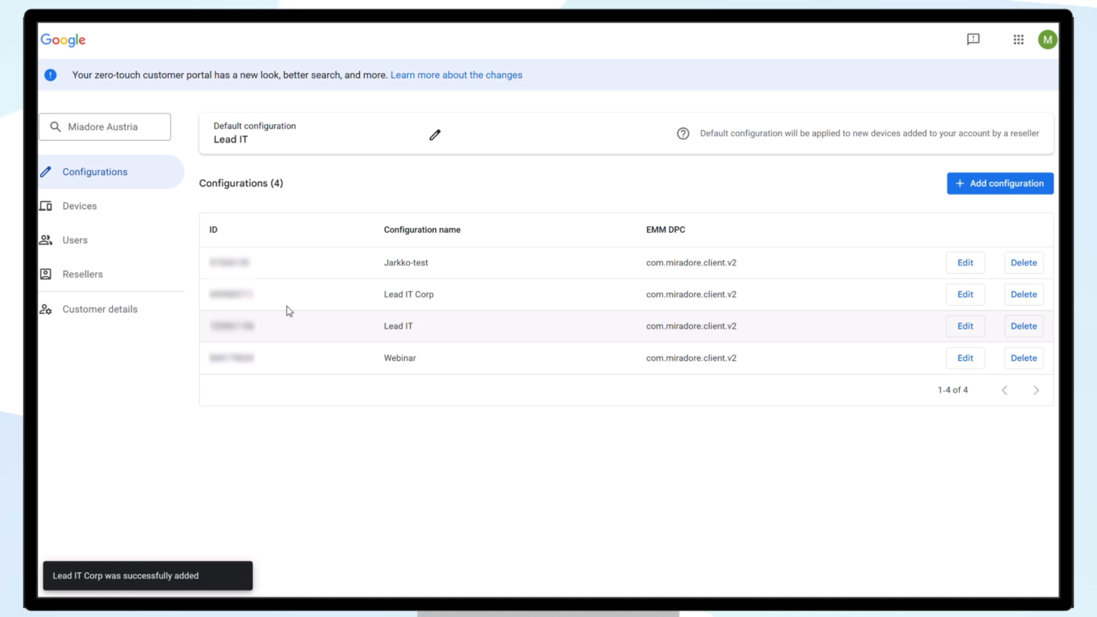
mouse_move(266, 294)
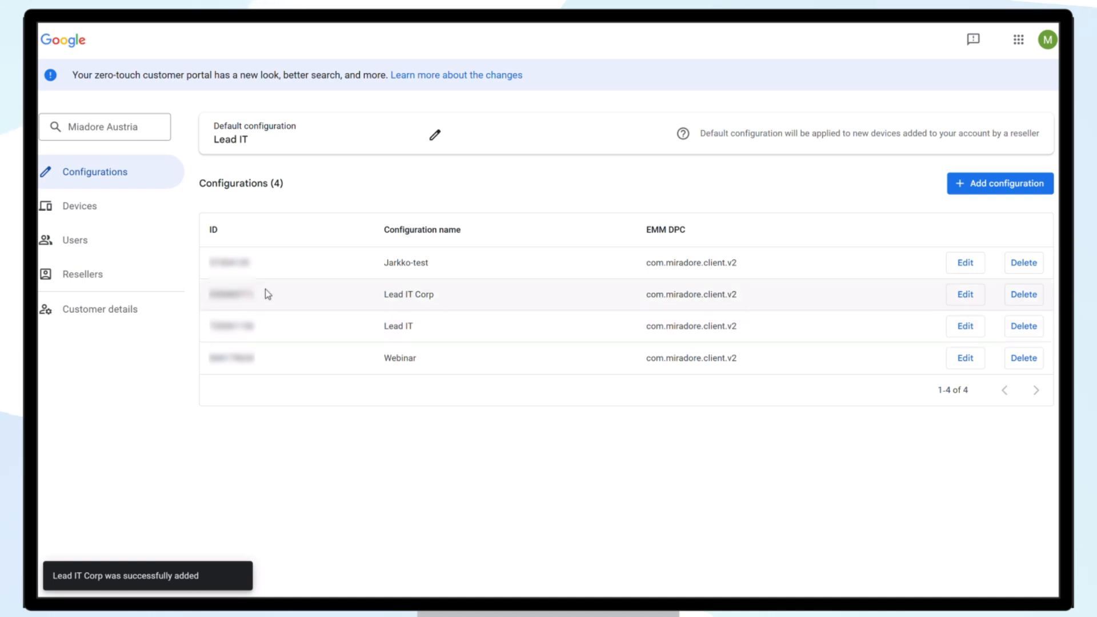
Step: Open the Devices list from the left navigation
left_click(79, 205)
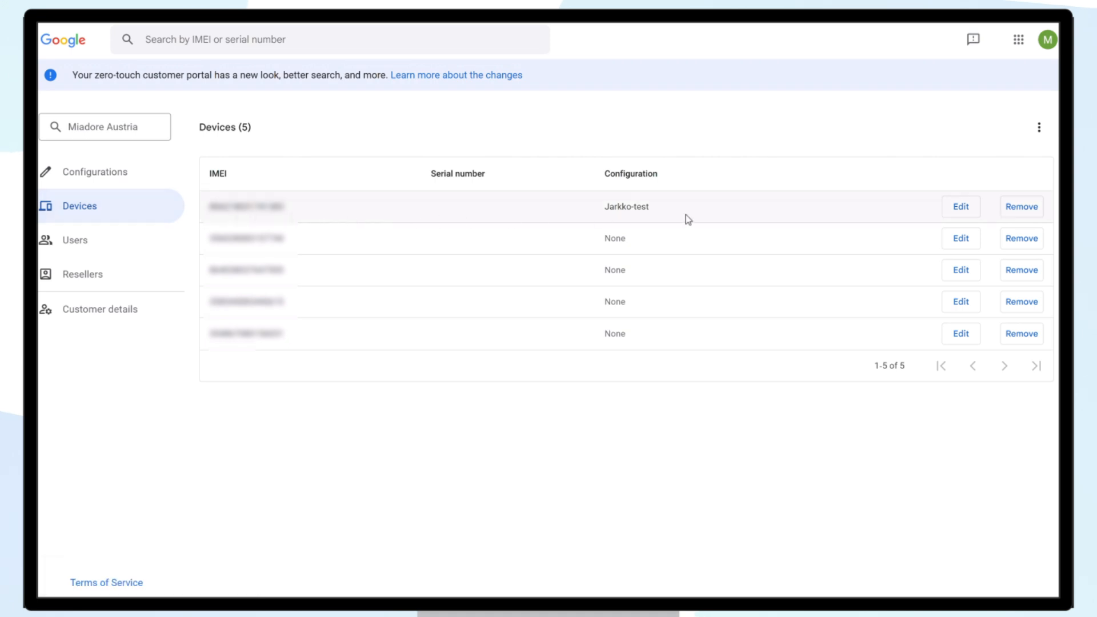
Step: Edit the first device and select Lead IT Corp instead of Jarkko-test
left_click(961, 205)
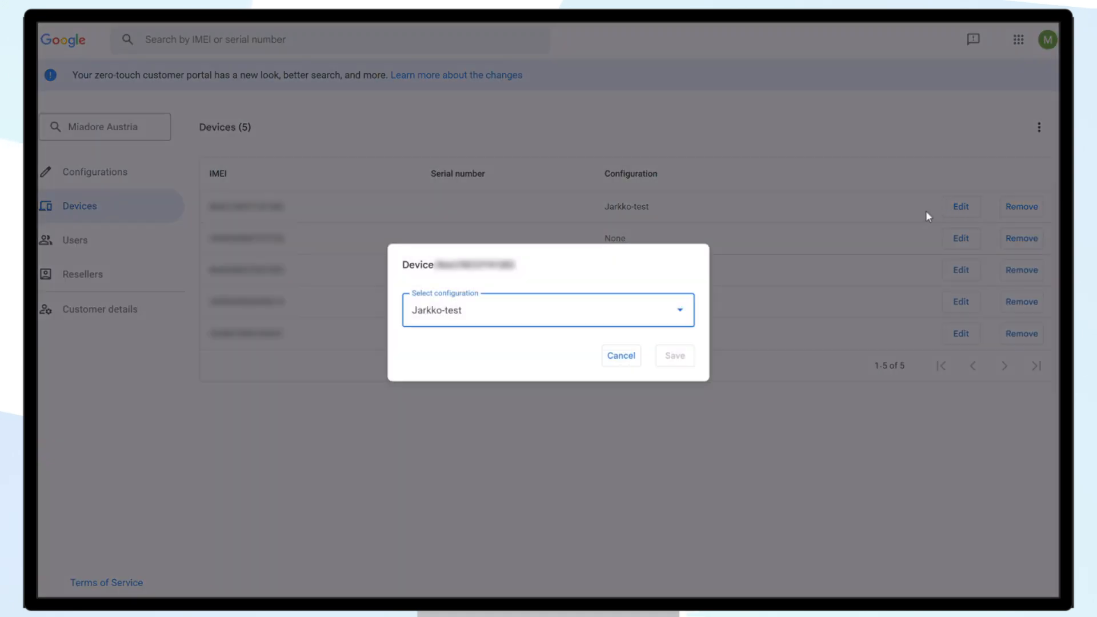
left_click(548, 309)
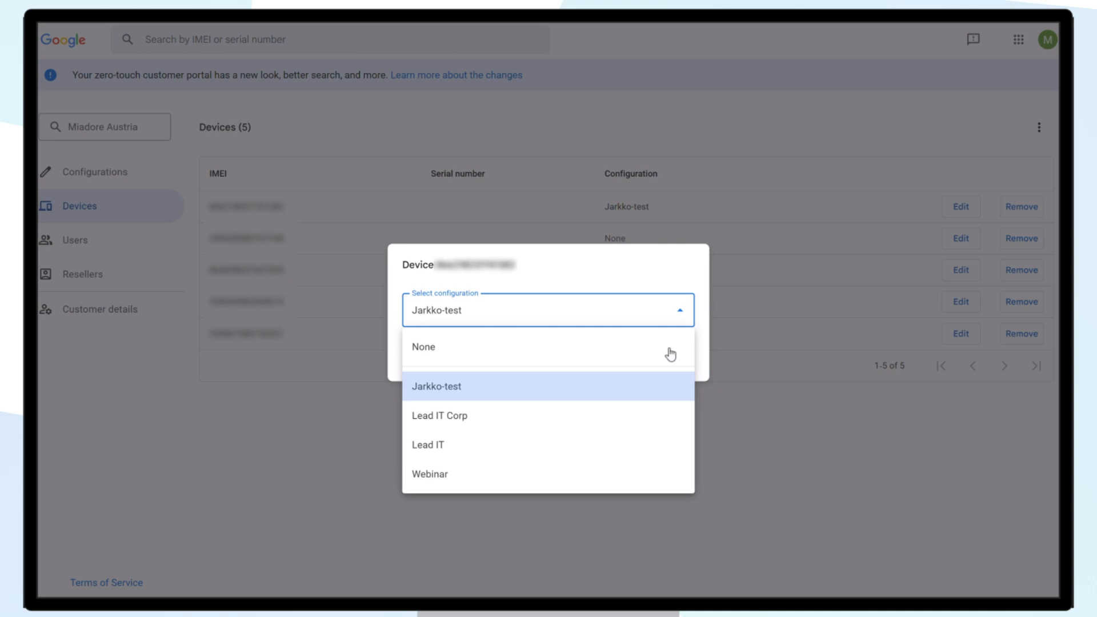
left_click(439, 416)
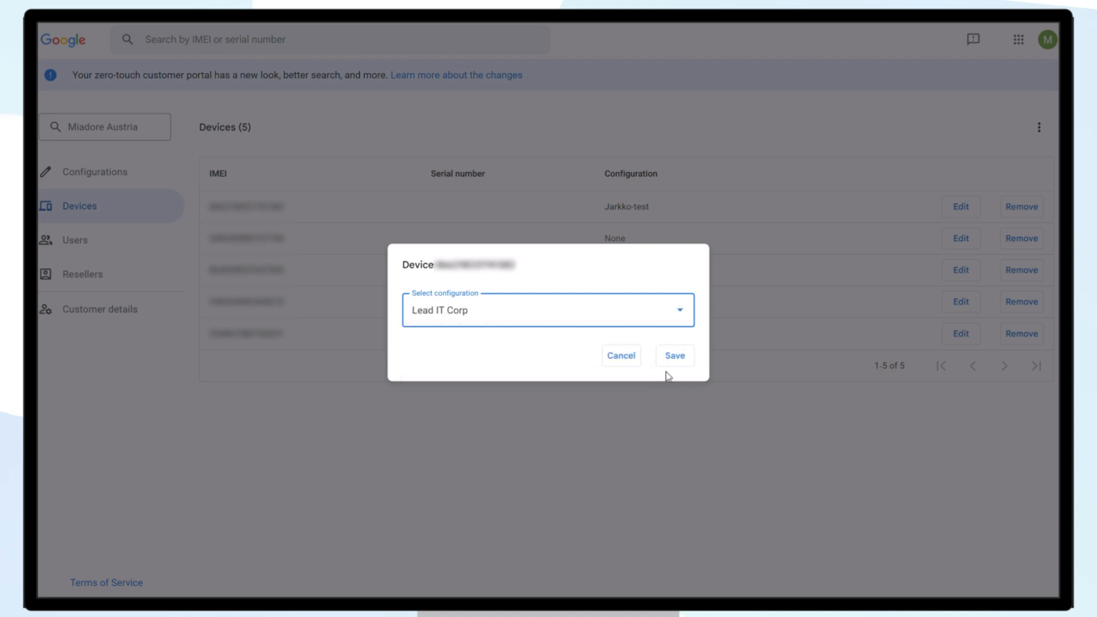